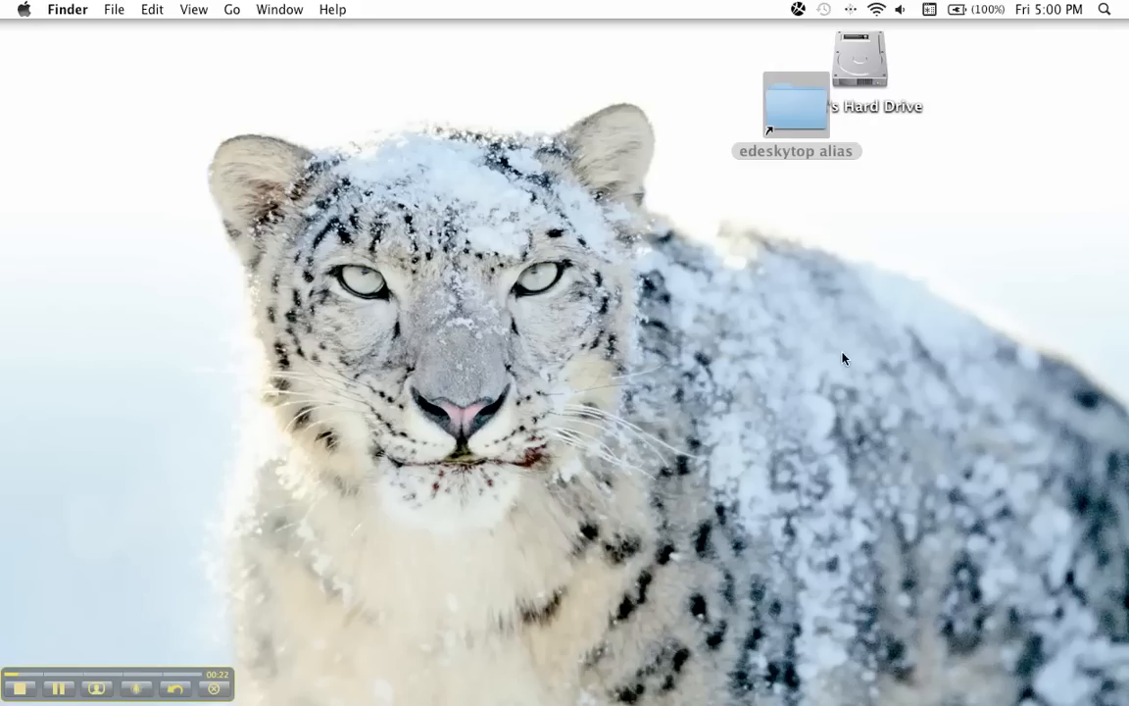
{"action": "mouse_move", "coordinate": [901, 530]}
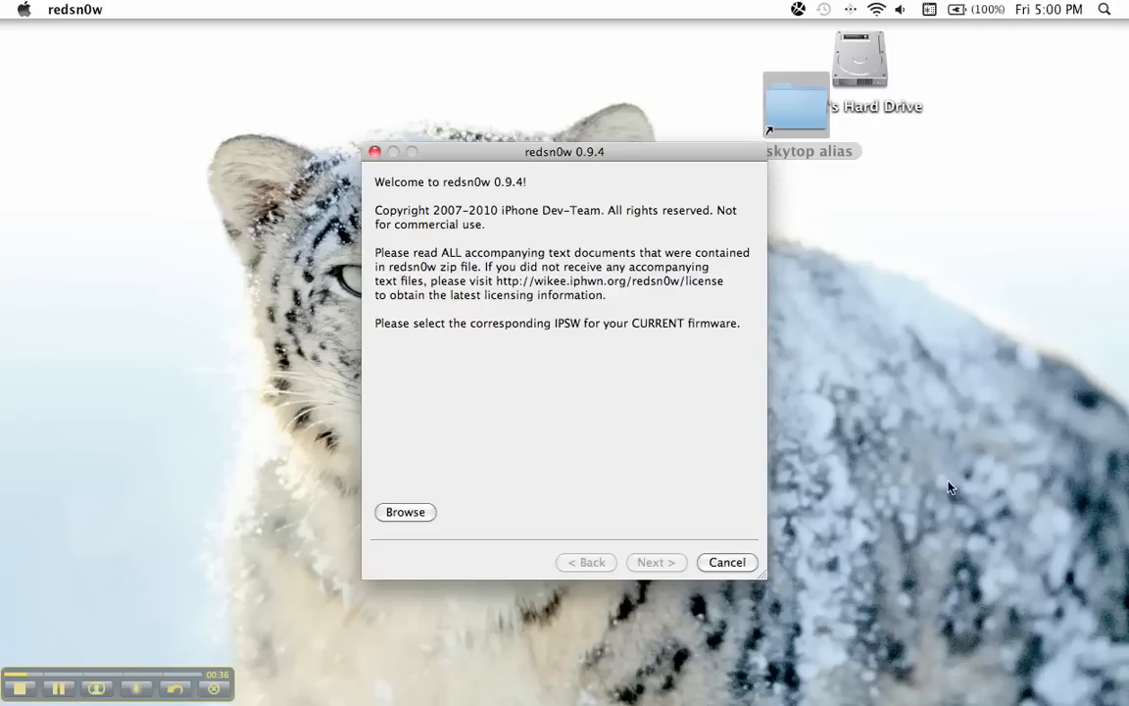
{"action": "mouse_move", "coordinate": [39, 686]}
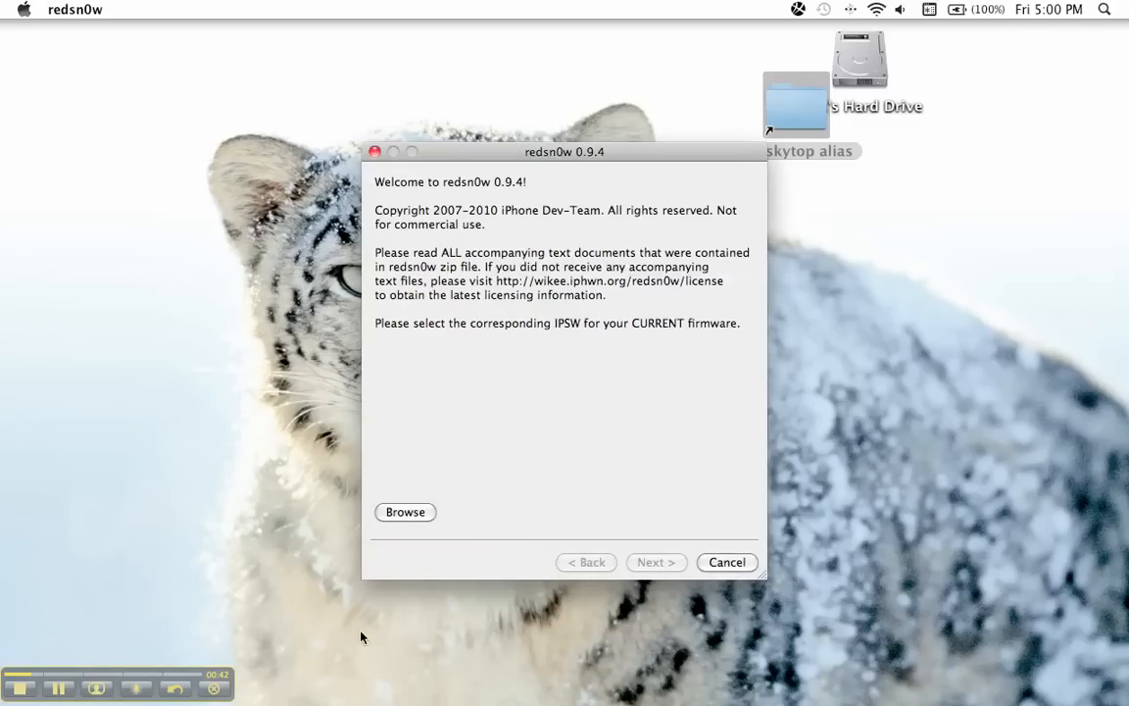
{"action": "mouse_move", "coordinate": [89, 561]}
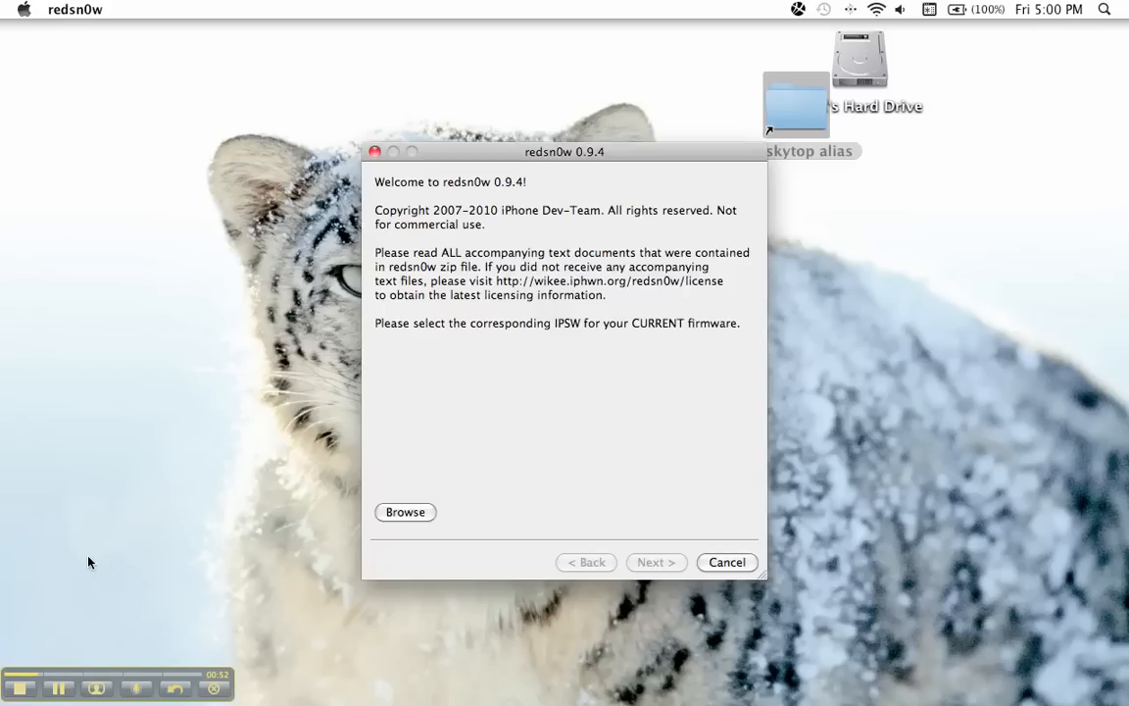
{"action": "mouse_move", "coordinate": [101, 607]}
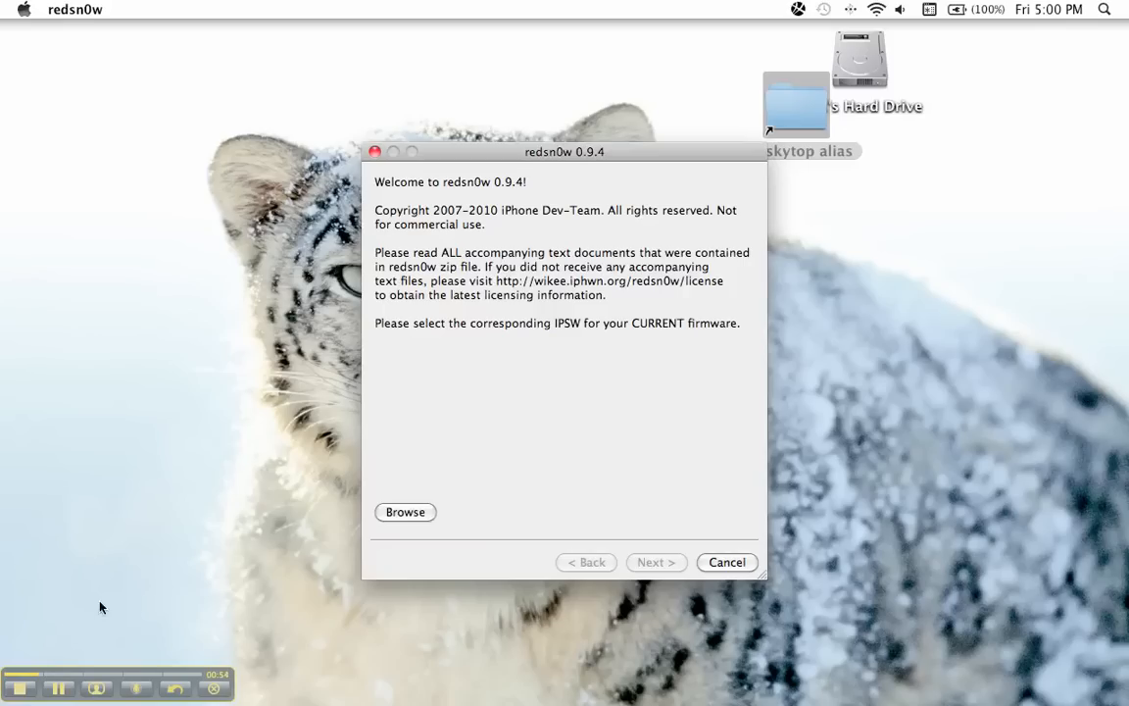
- Browse for the IPSW file matching the device's current firmware
{"action": "left_click", "coordinate": [405, 511]}
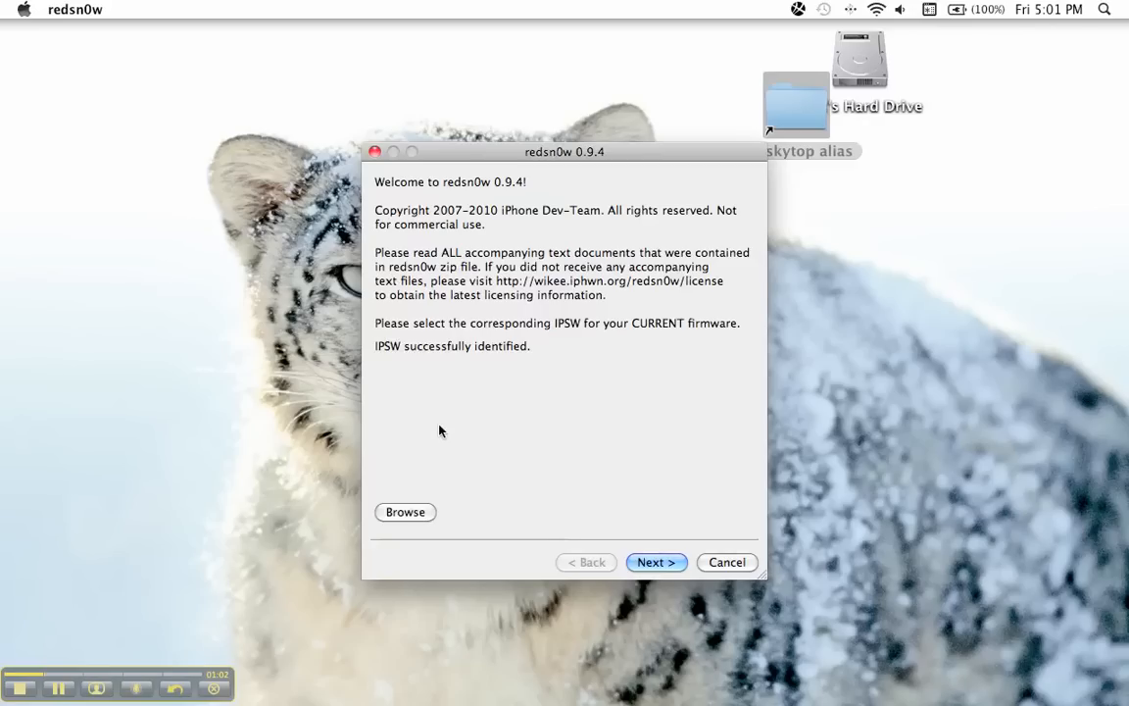
{"action": "mouse_move", "coordinate": [398, 361]}
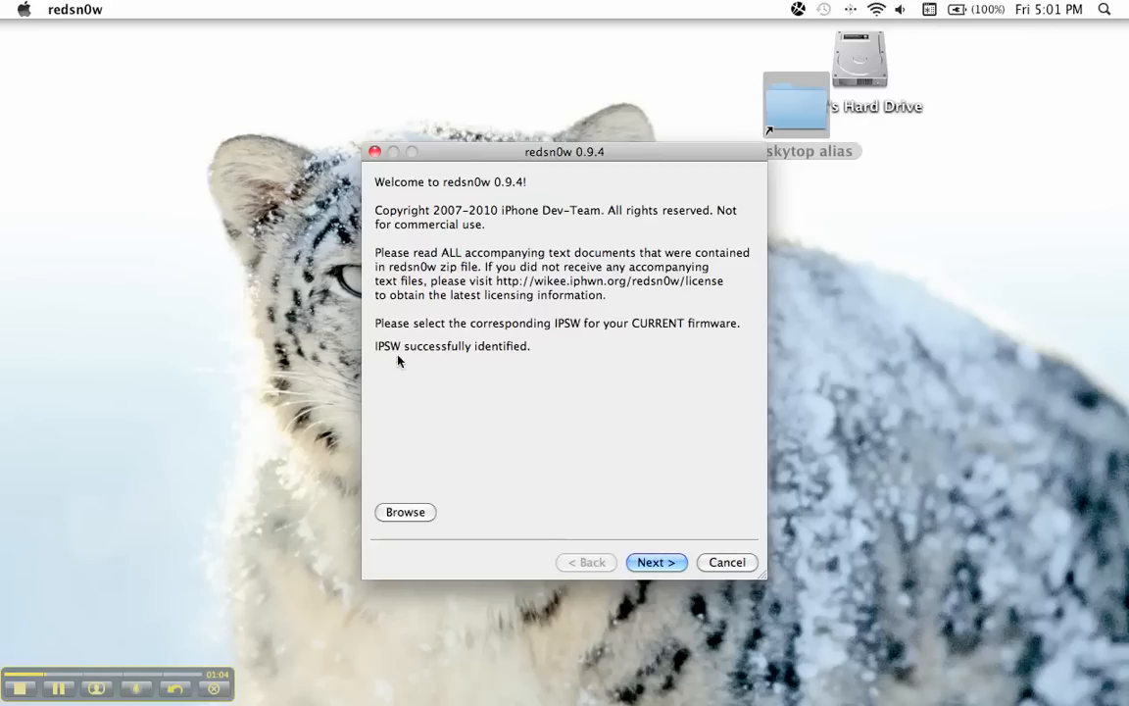
{"action": "mouse_move", "coordinate": [412, 360]}
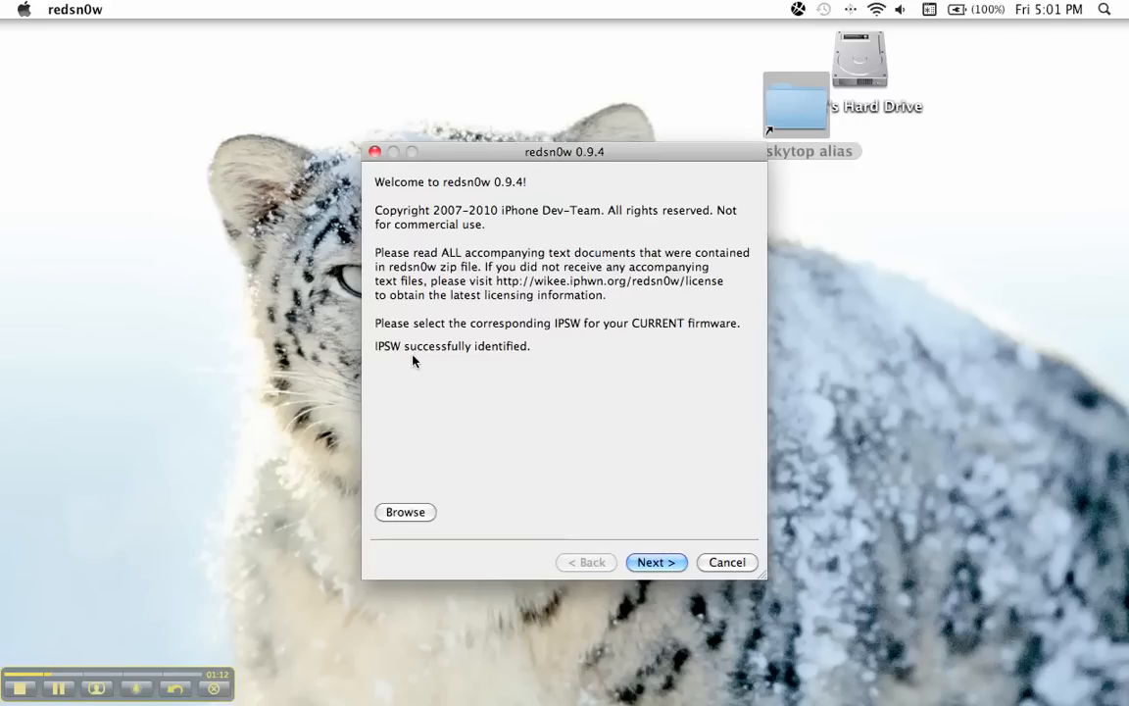
{"action": "mouse_move", "coordinate": [395, 343]}
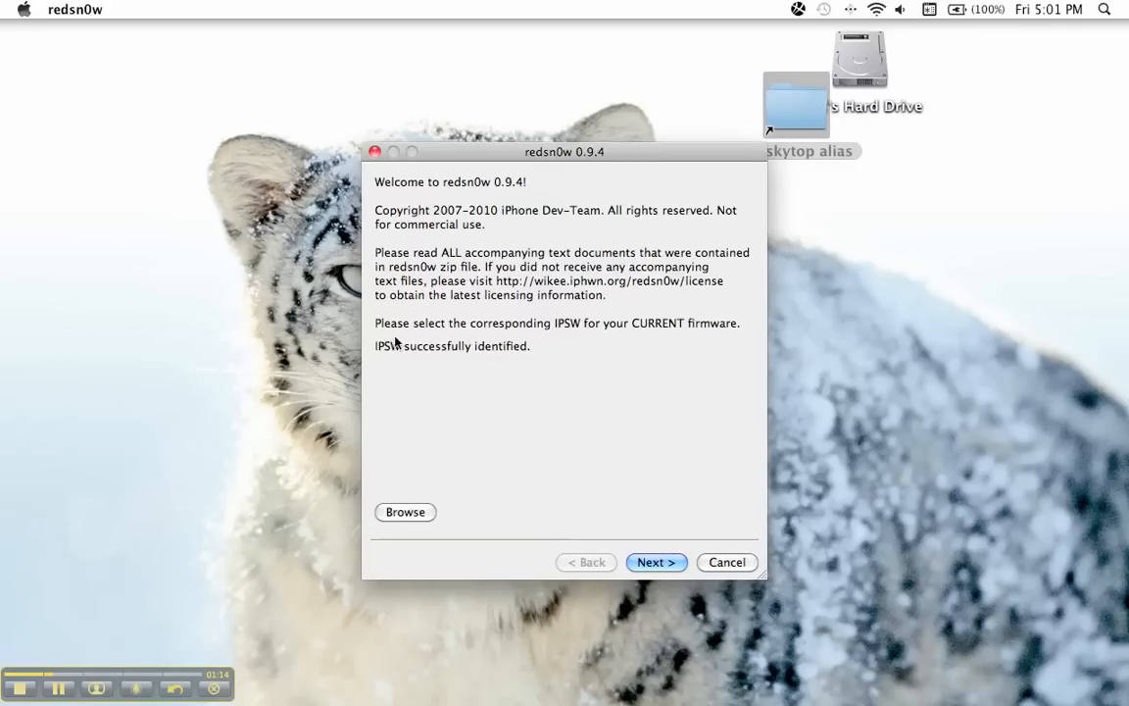
{"action": "mouse_move", "coordinate": [613, 334]}
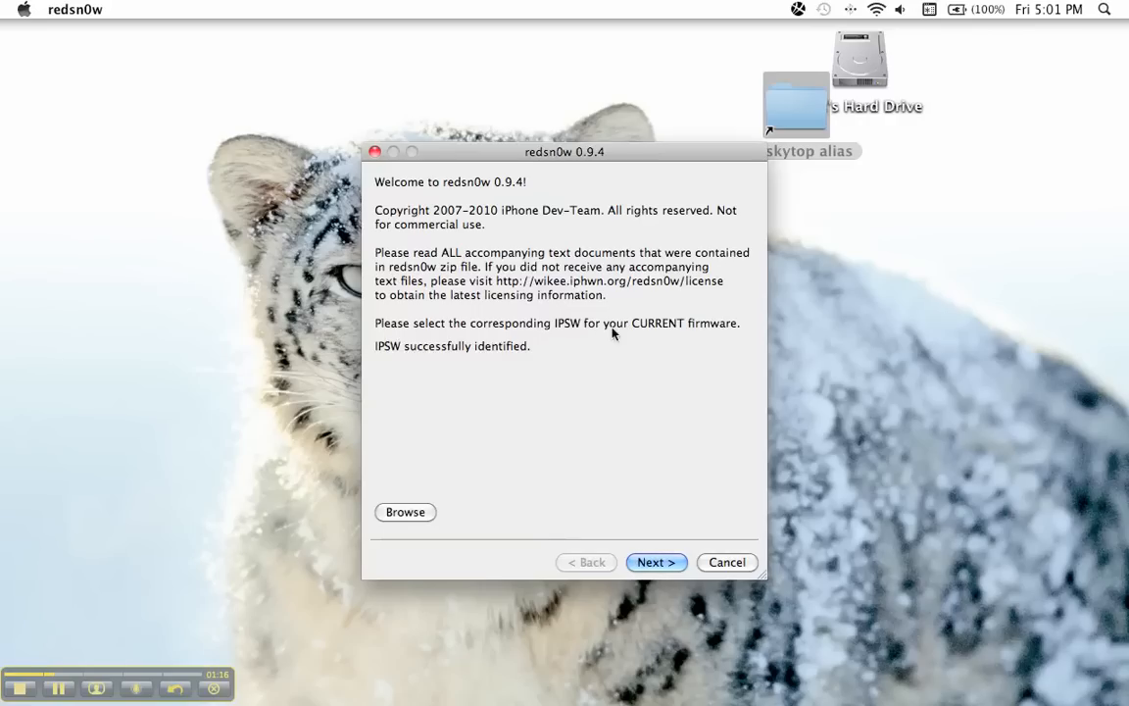
{"action": "mouse_move", "coordinate": [507, 326]}
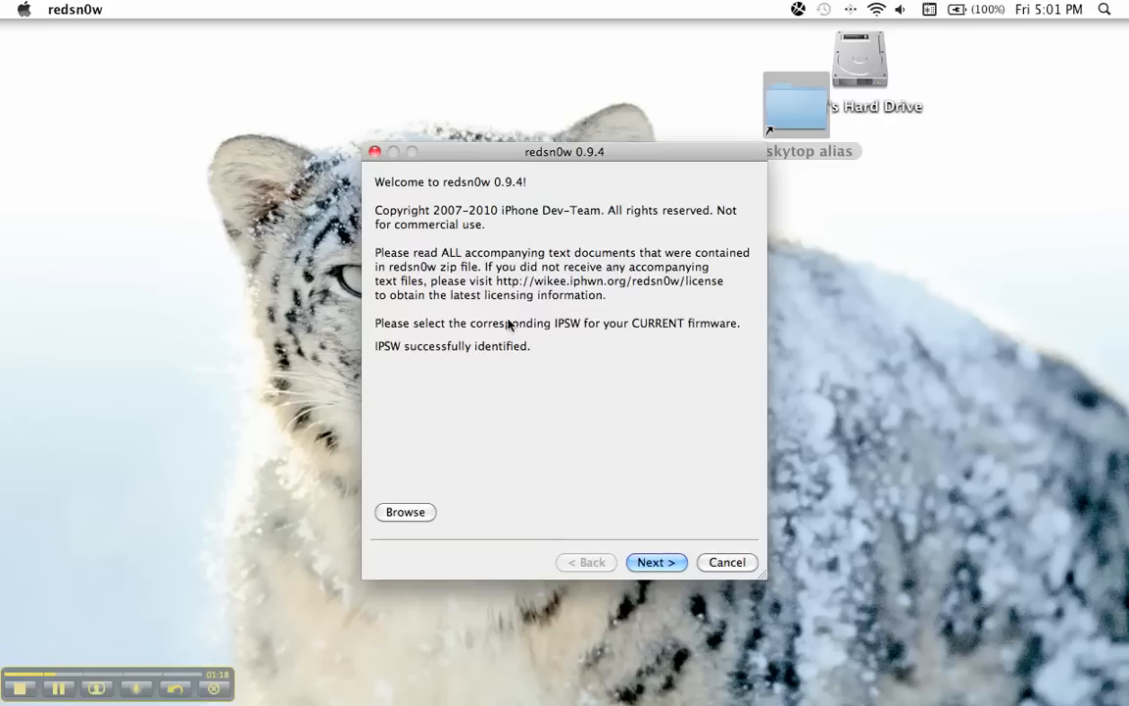
{"action": "mouse_move", "coordinate": [341, 305]}
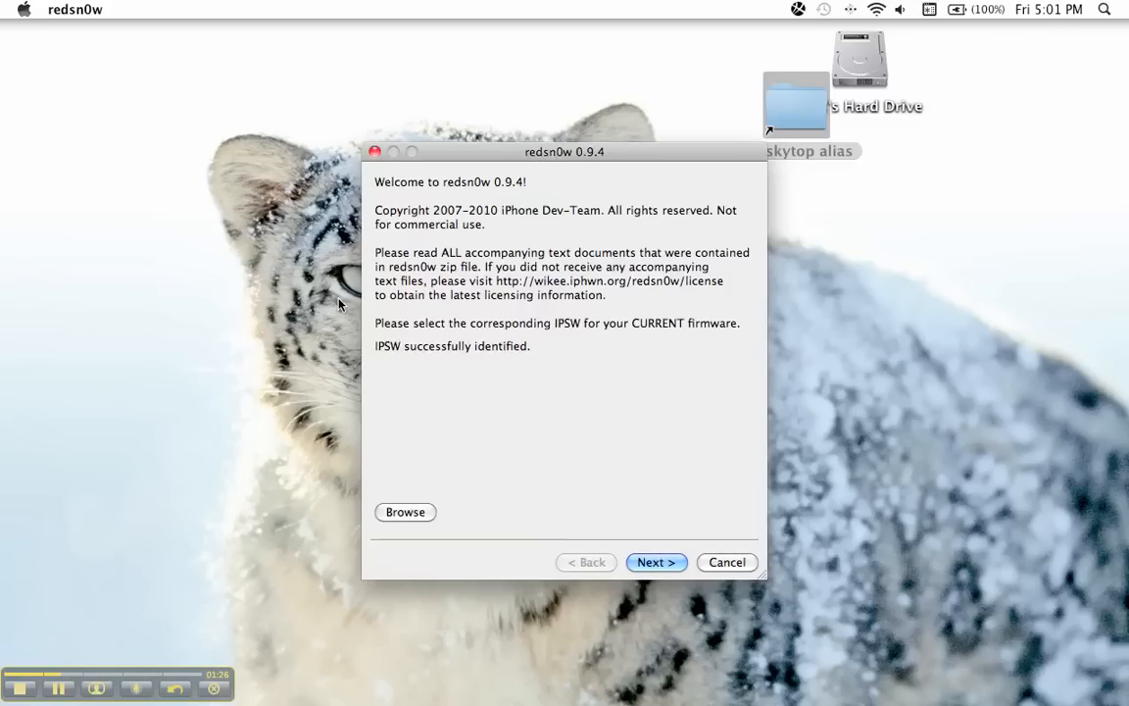
{"action": "mouse_move", "coordinate": [544, 182]}
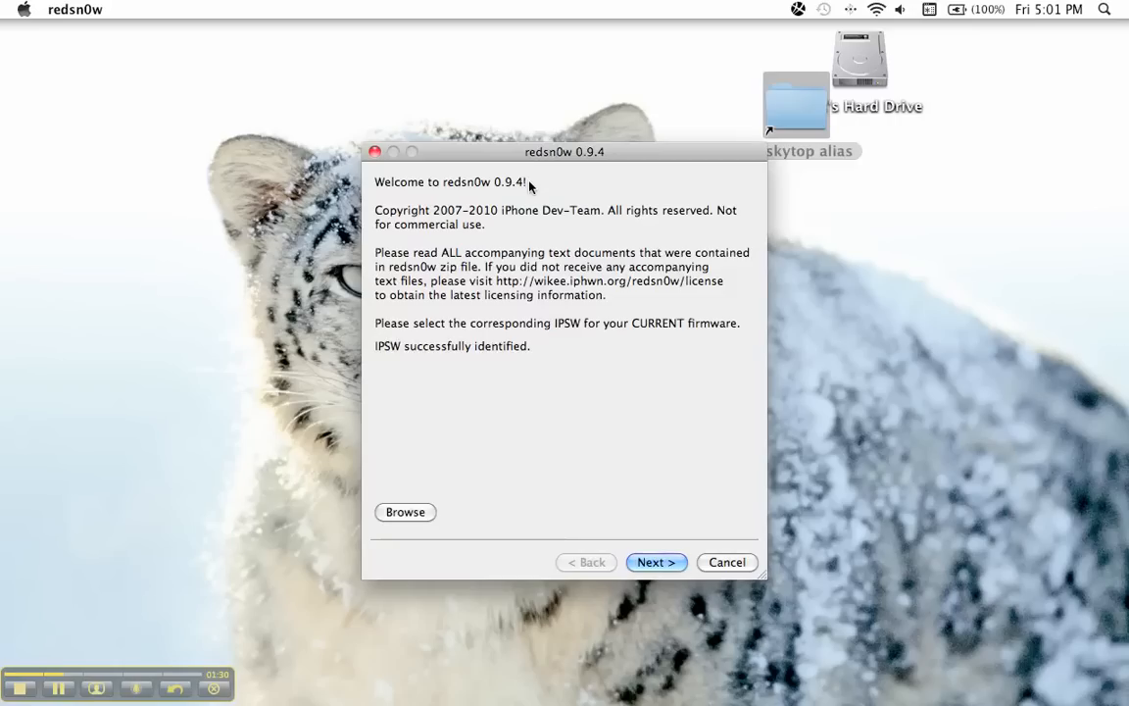
{"action": "mouse_move", "coordinate": [657, 213]}
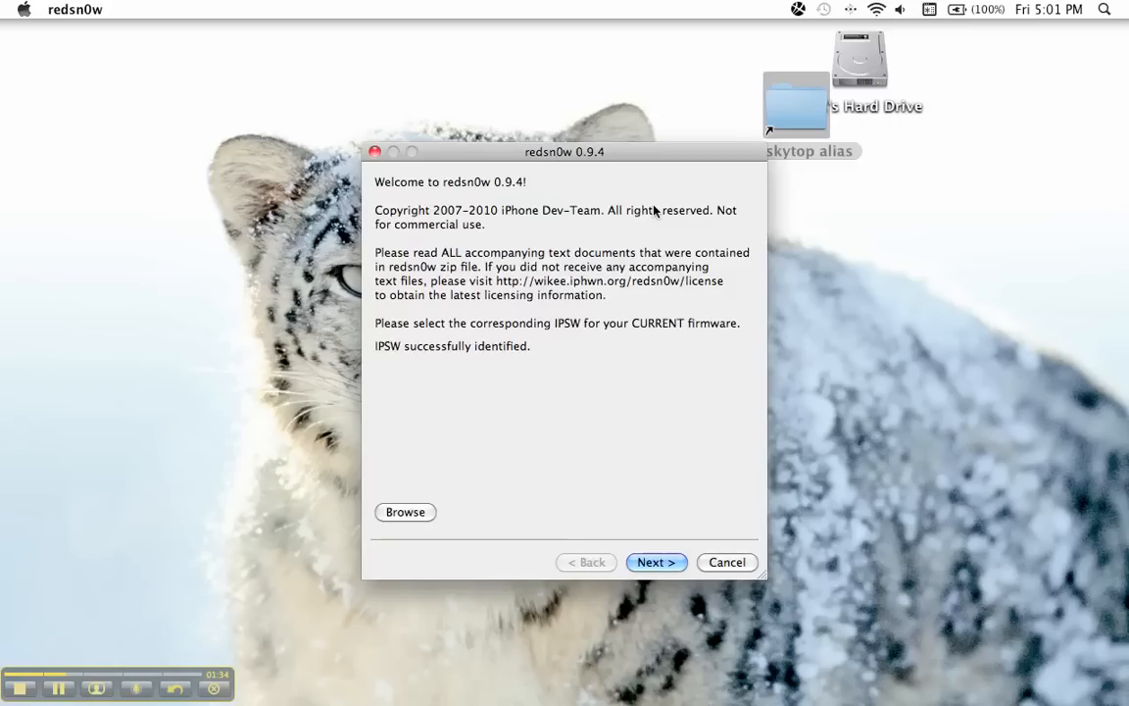
{"action": "mouse_move", "coordinate": [683, 164]}
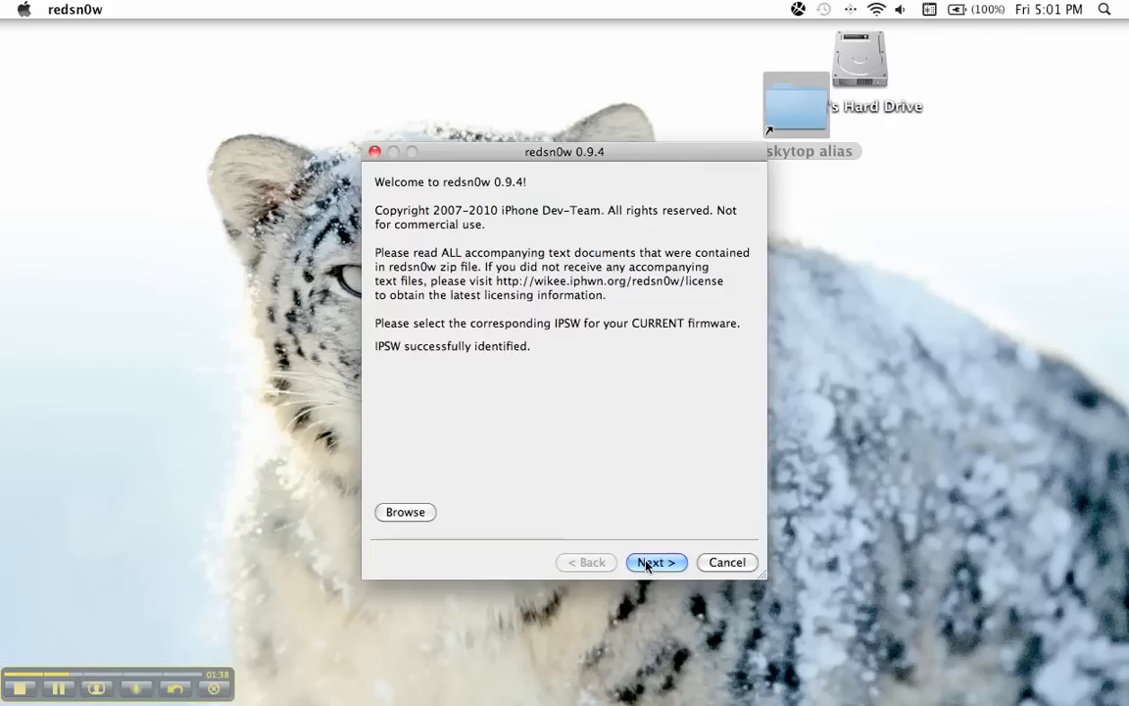
- Advance past the successfully identified IPSW to the jailbreak options page
{"action": "left_click", "coordinate": [656, 562]}
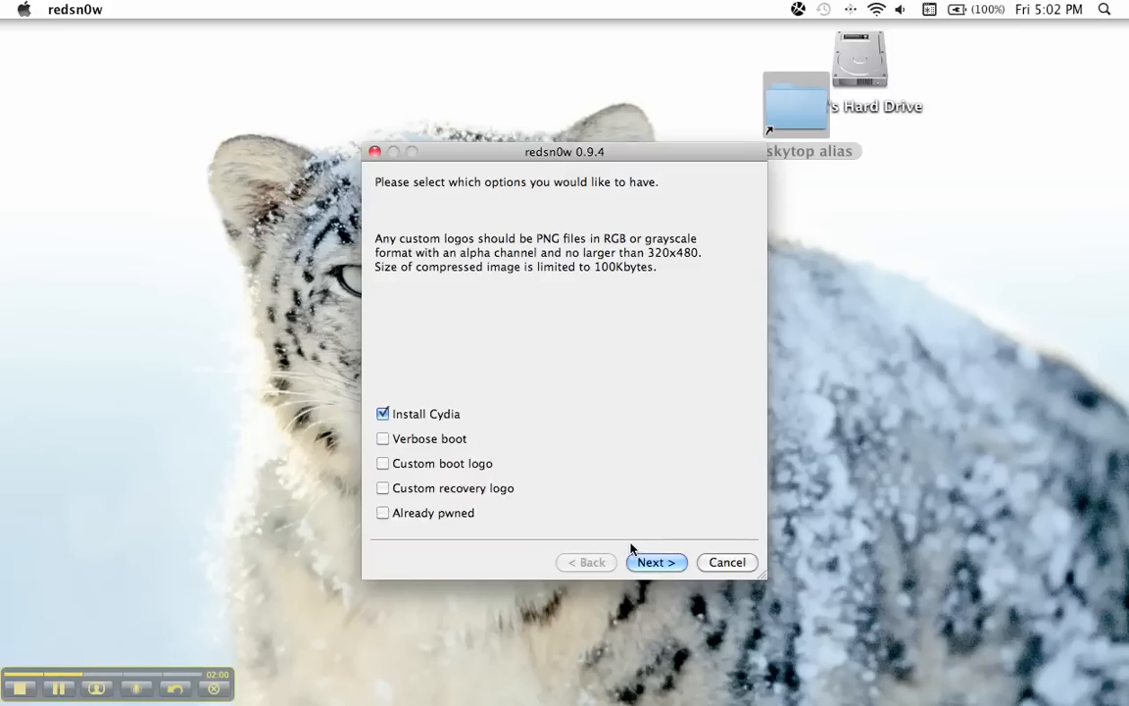
{"action": "mouse_move", "coordinate": [592, 379]}
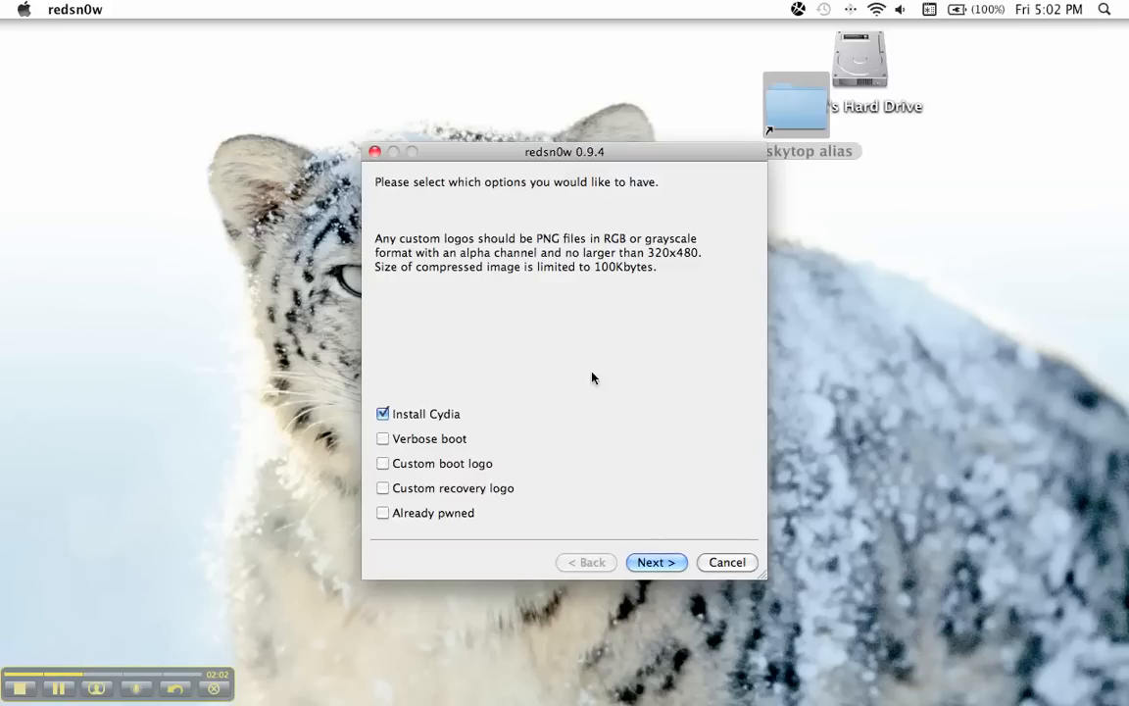
{"action": "mouse_move", "coordinate": [453, 449]}
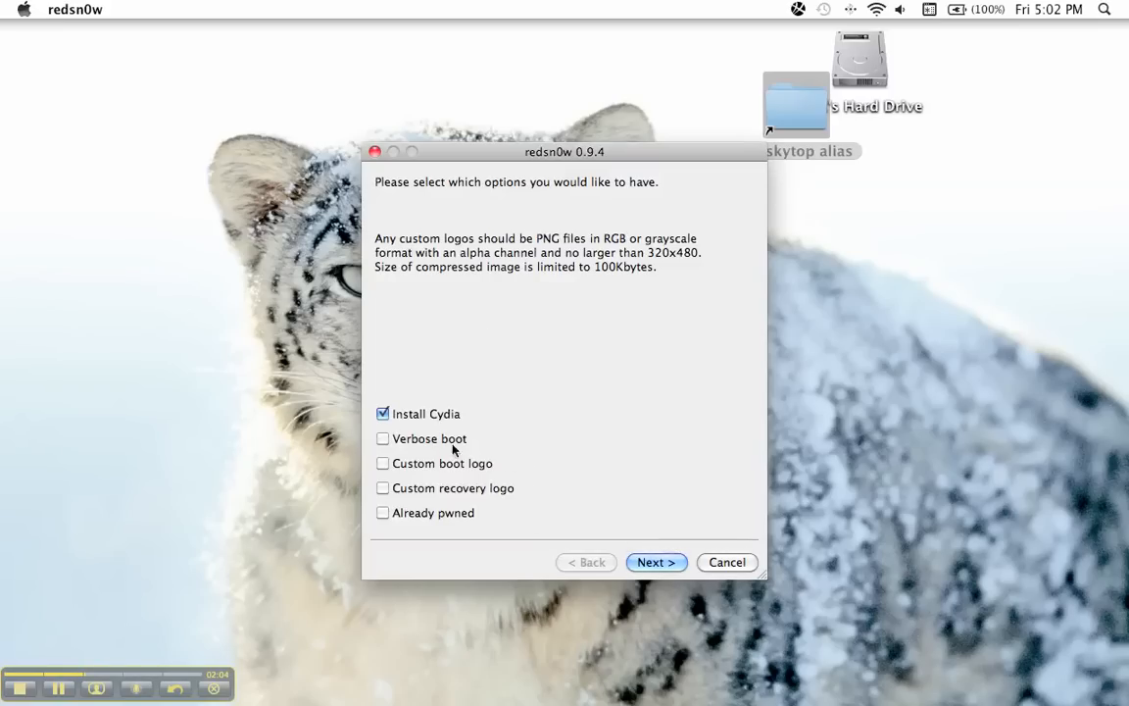
{"action": "mouse_move", "coordinate": [421, 287]}
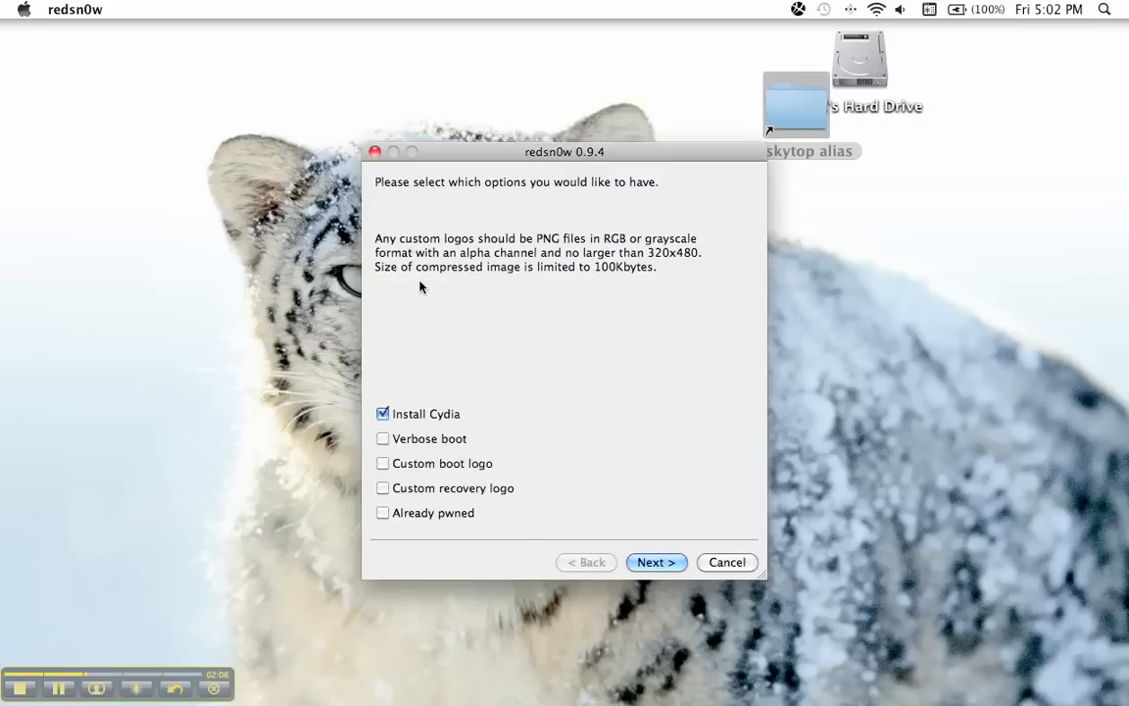
- Accept the options with only Install Cydia checked and continue
{"action": "left_click", "coordinate": [657, 562]}
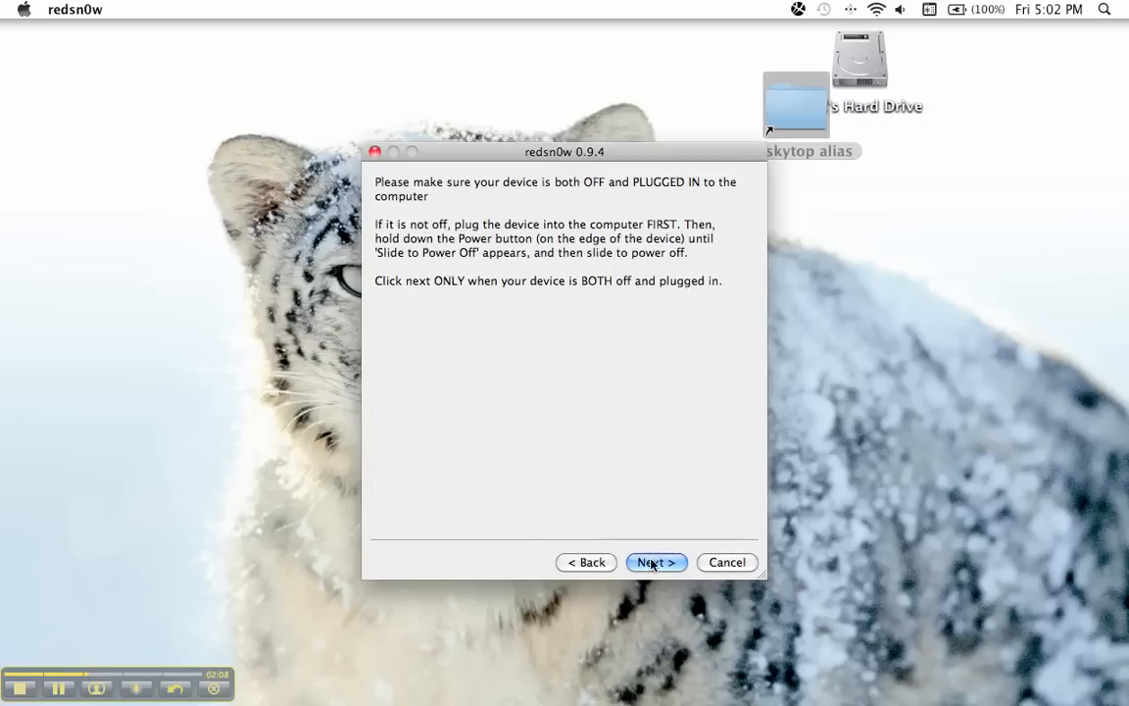
{"action": "mouse_move", "coordinate": [552, 429]}
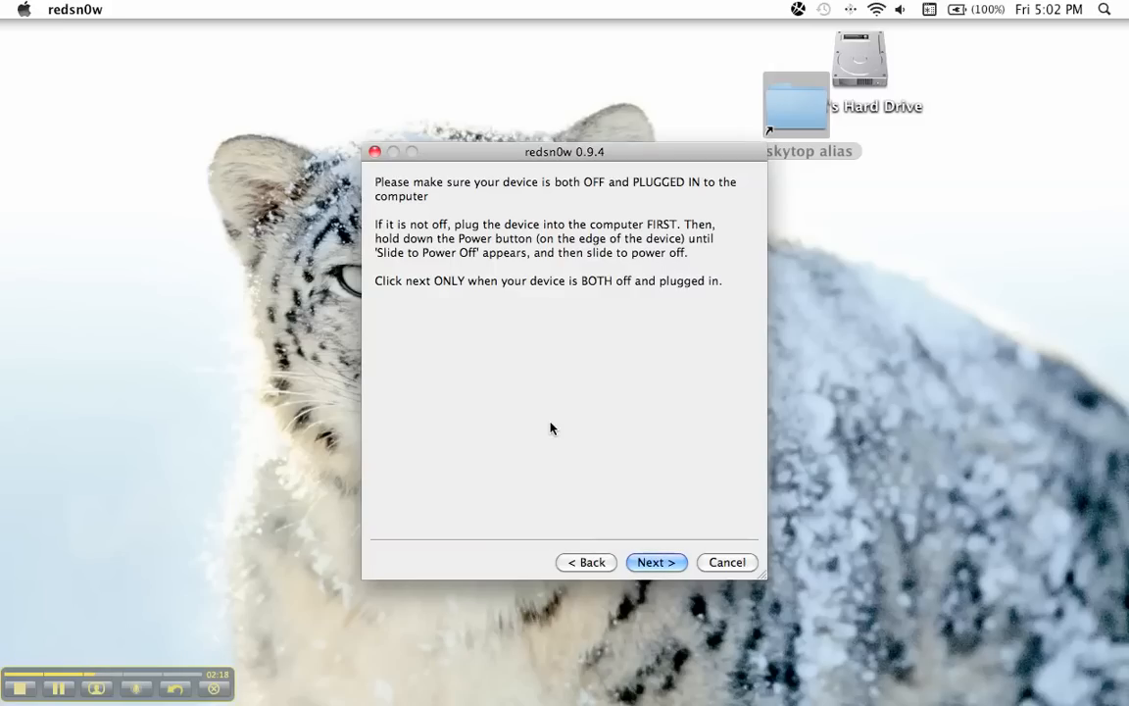
{"action": "mouse_move", "coordinate": [554, 409]}
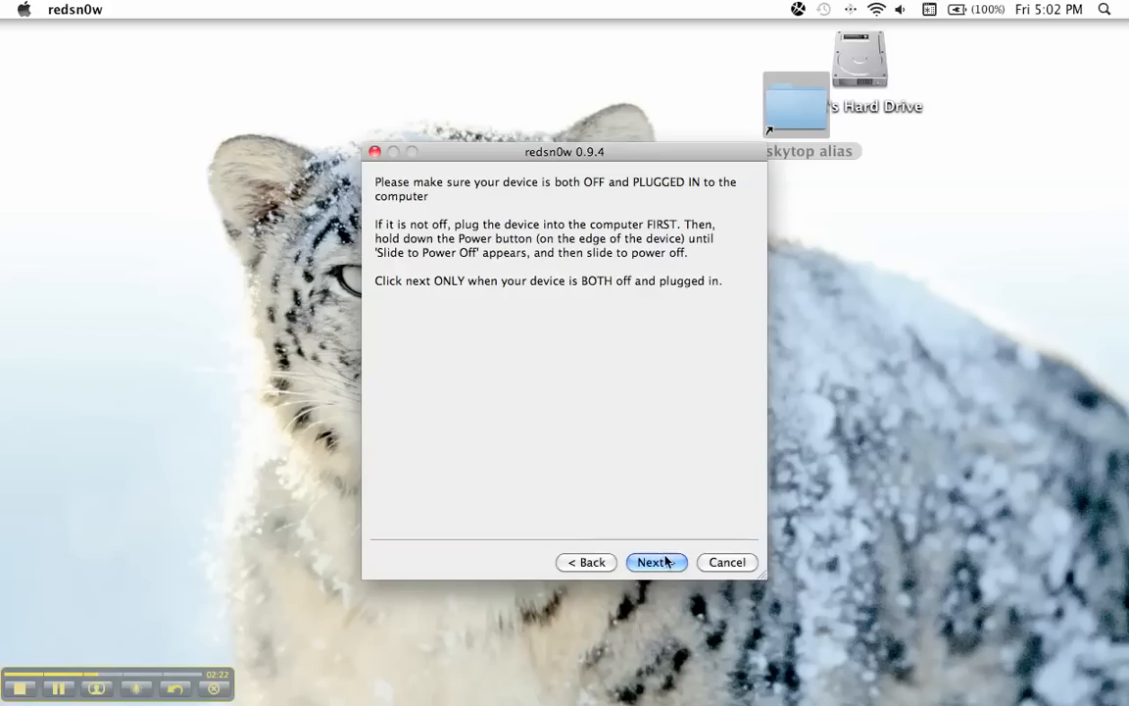
- Continue with the iPod switched off and plugged in, starting the ramdisk upload
{"action": "left_click", "coordinate": [656, 562]}
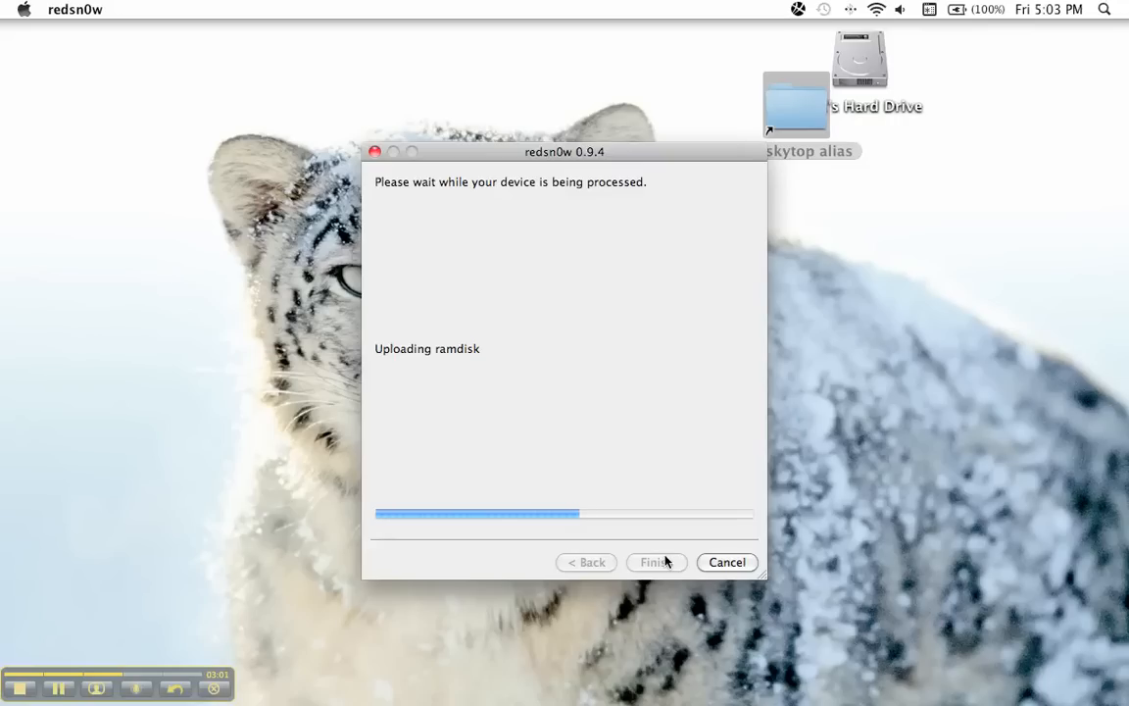
{"action": "mouse_move", "coordinate": [823, 32]}
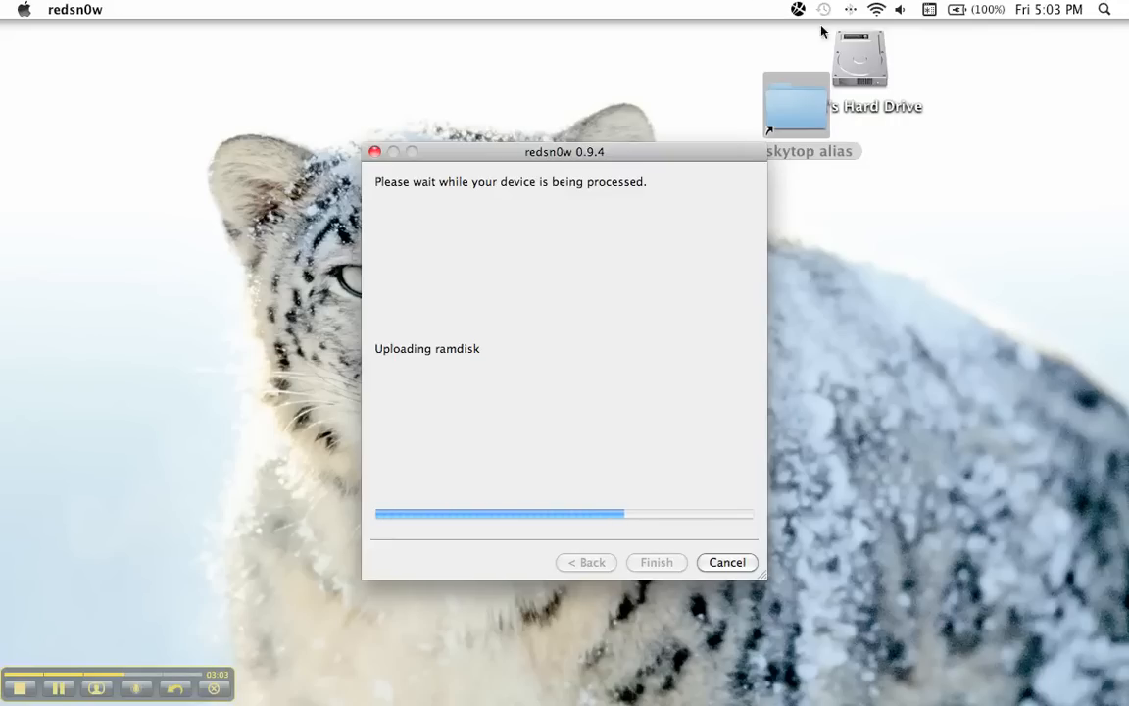
{"action": "mouse_move", "coordinate": [556, 200]}
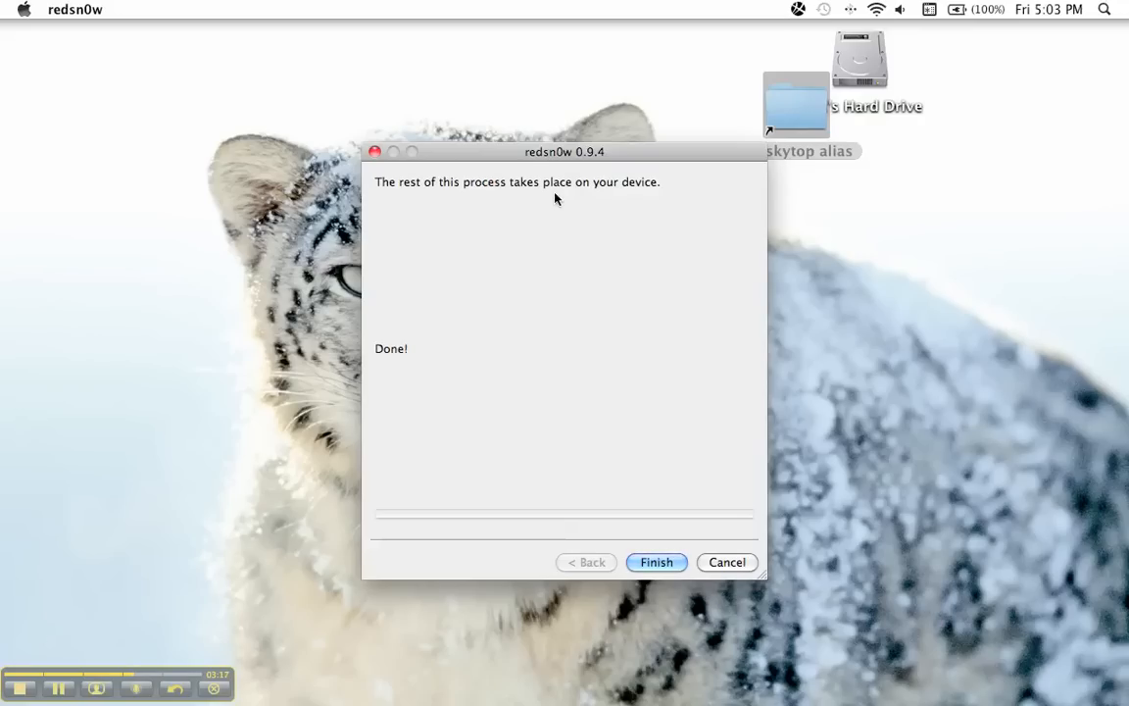
{"action": "mouse_move", "coordinate": [587, 374]}
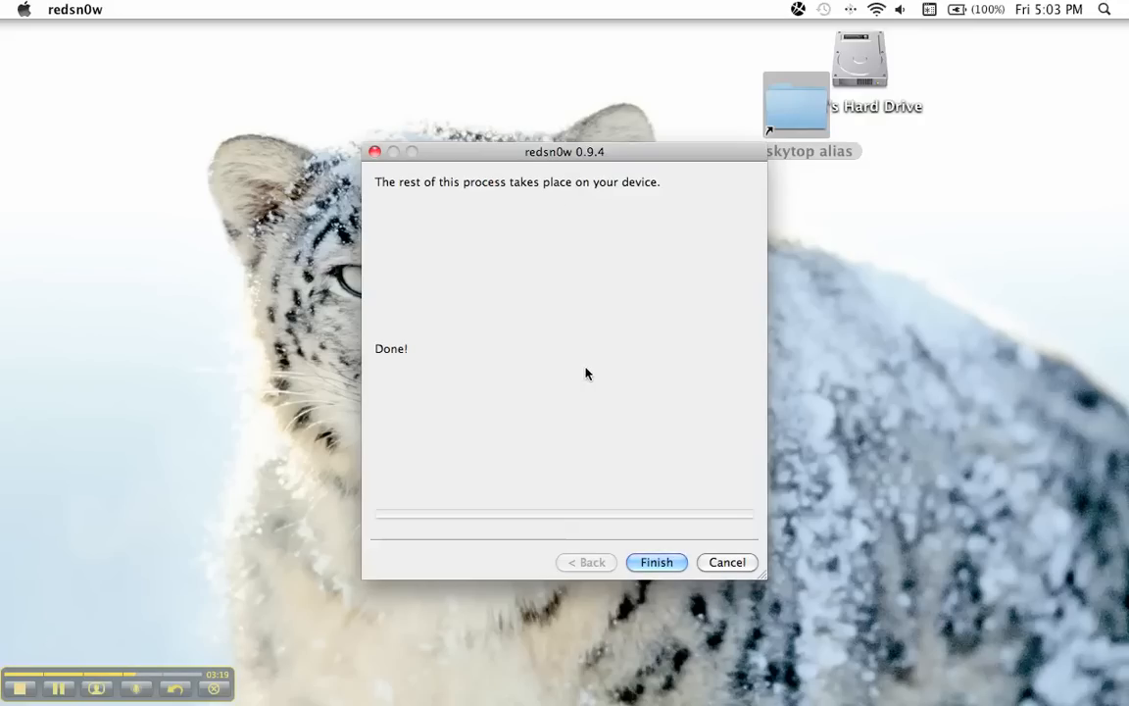